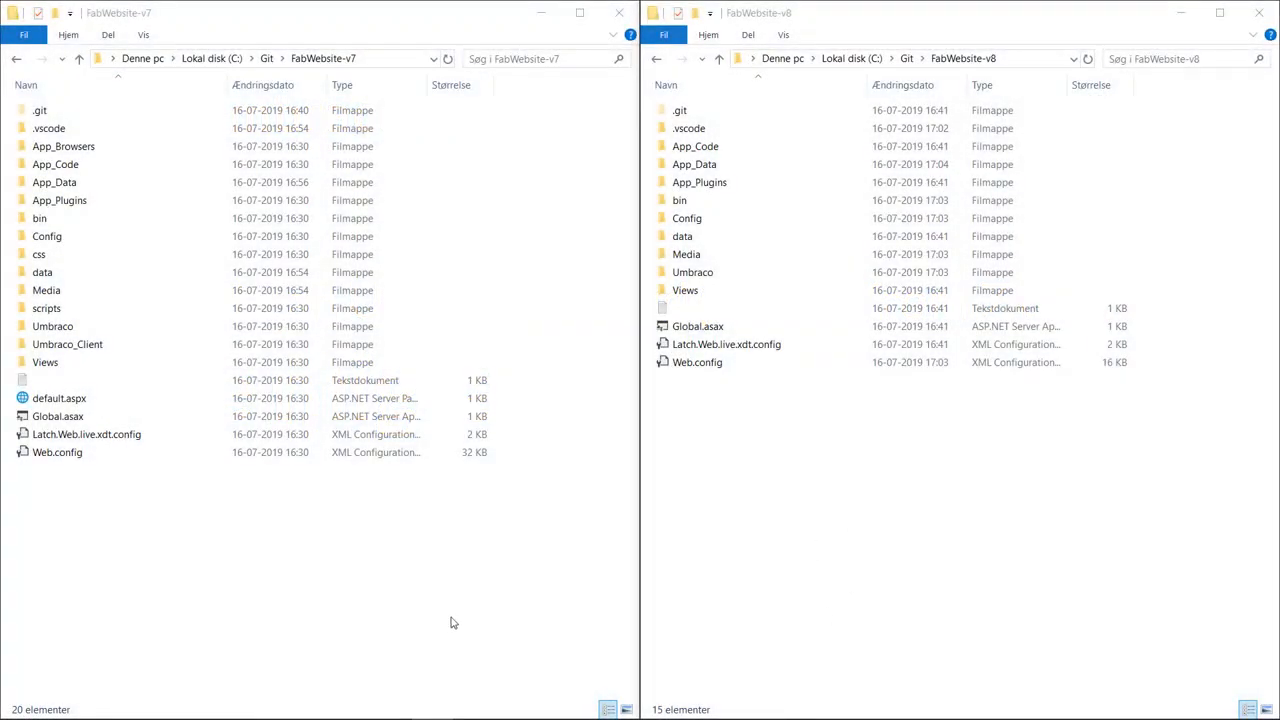
pyautogui.moveTo(398, 570)
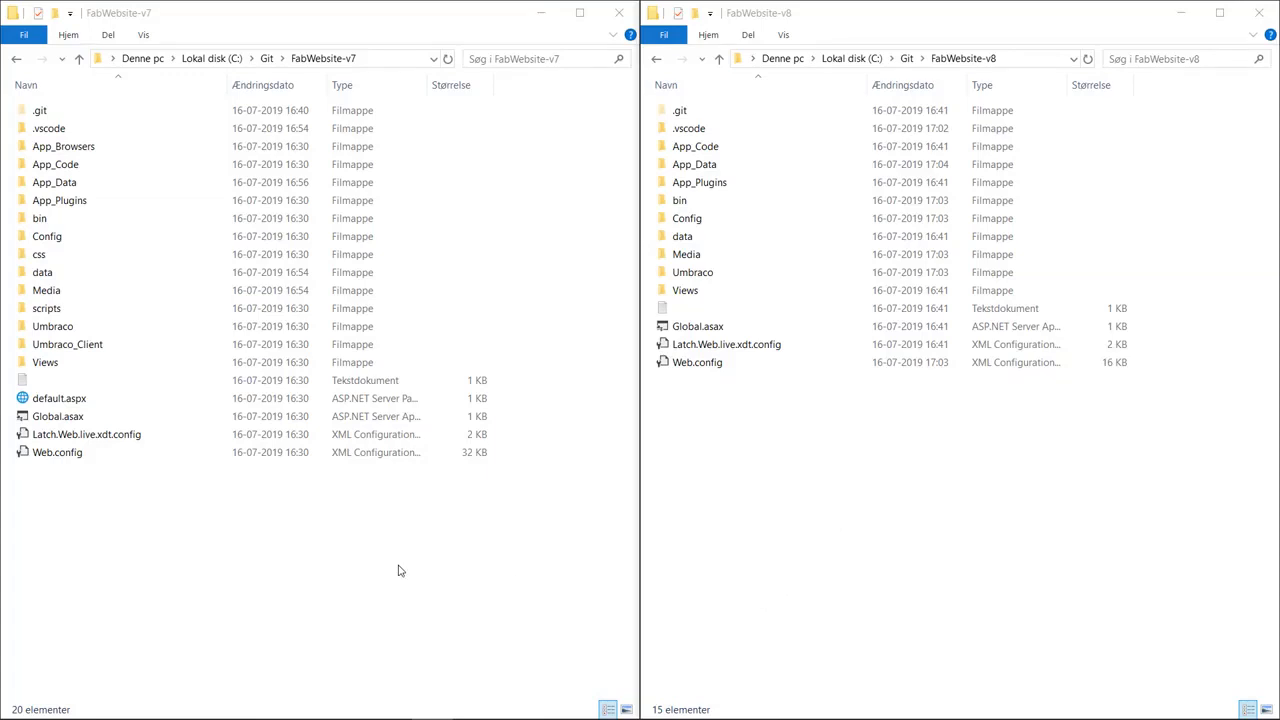
pyautogui.moveTo(934, 577)
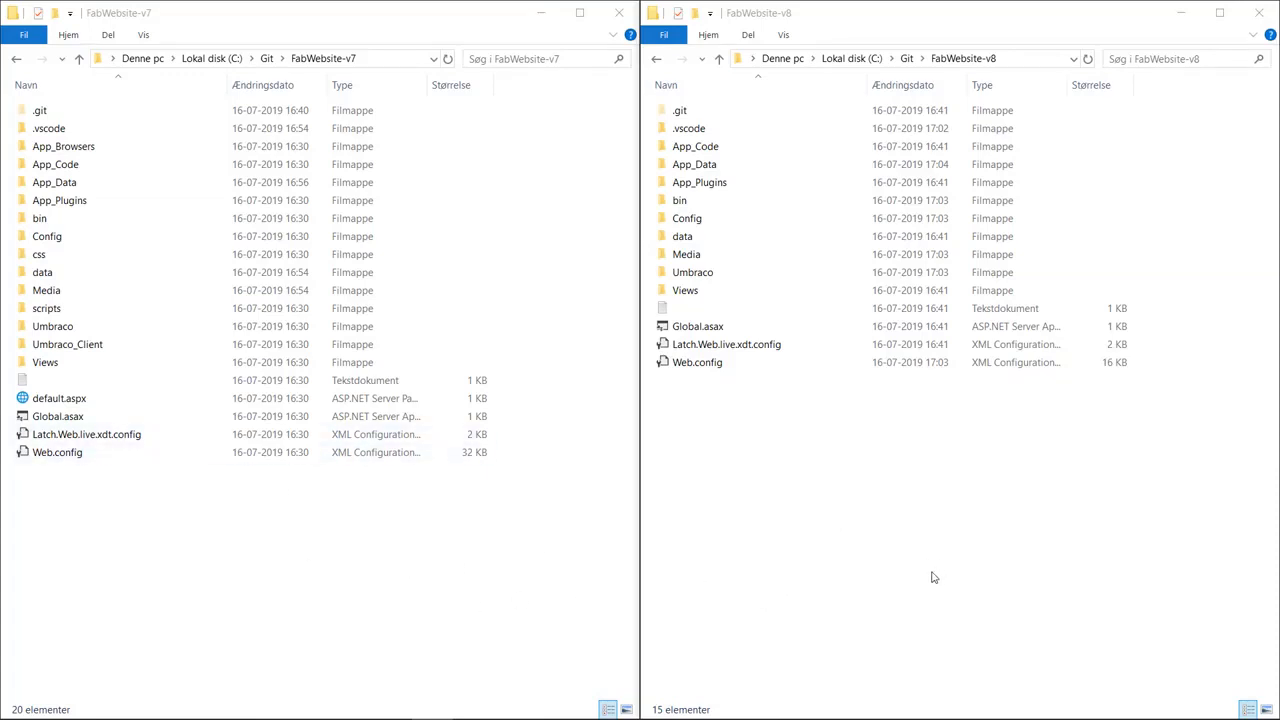
pyautogui.moveTo(940, 542)
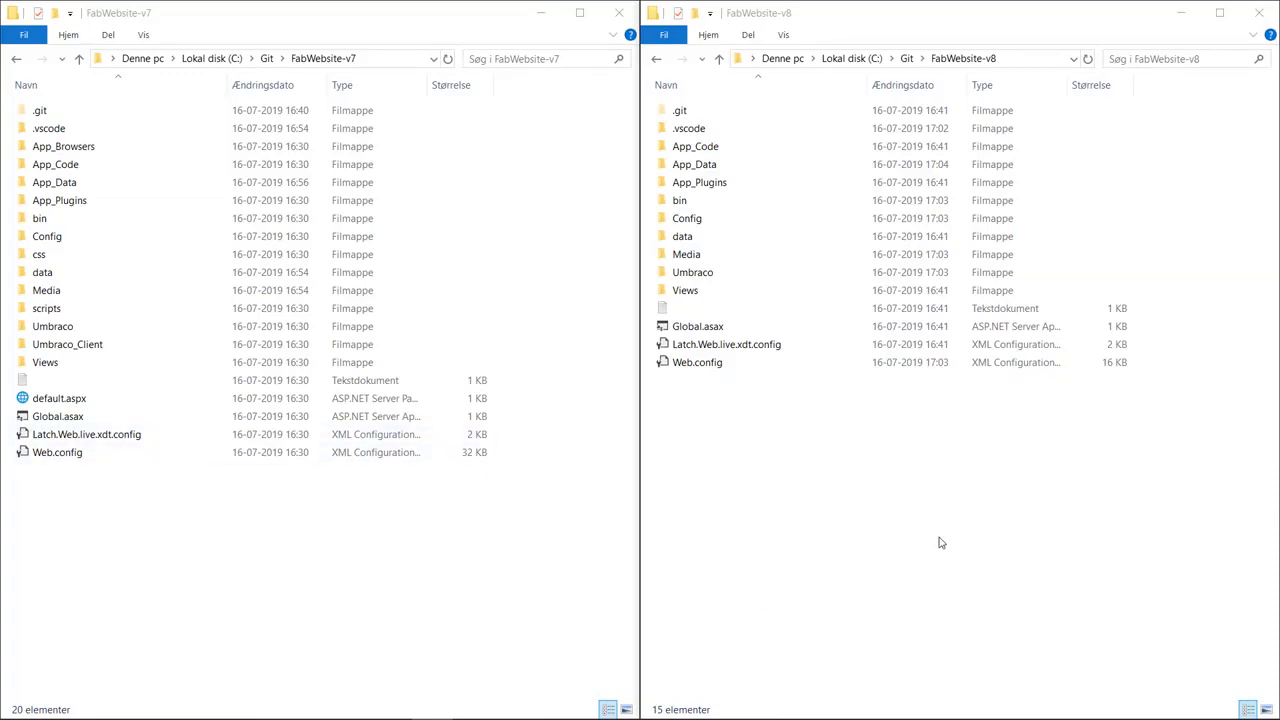
# Step: Copy view templates Blog through Products from v7 Views into v8 Views, giving 13 items
pyautogui.click(45, 362)
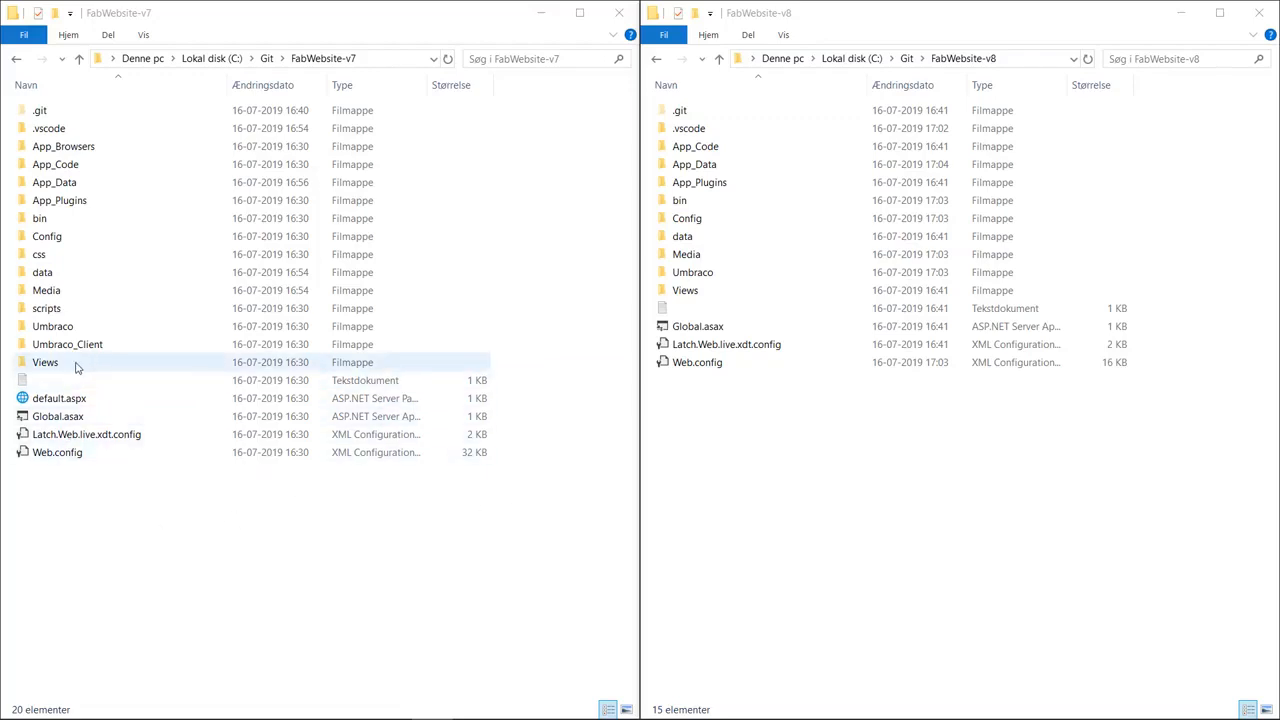
pyautogui.doubleClick(45, 362)
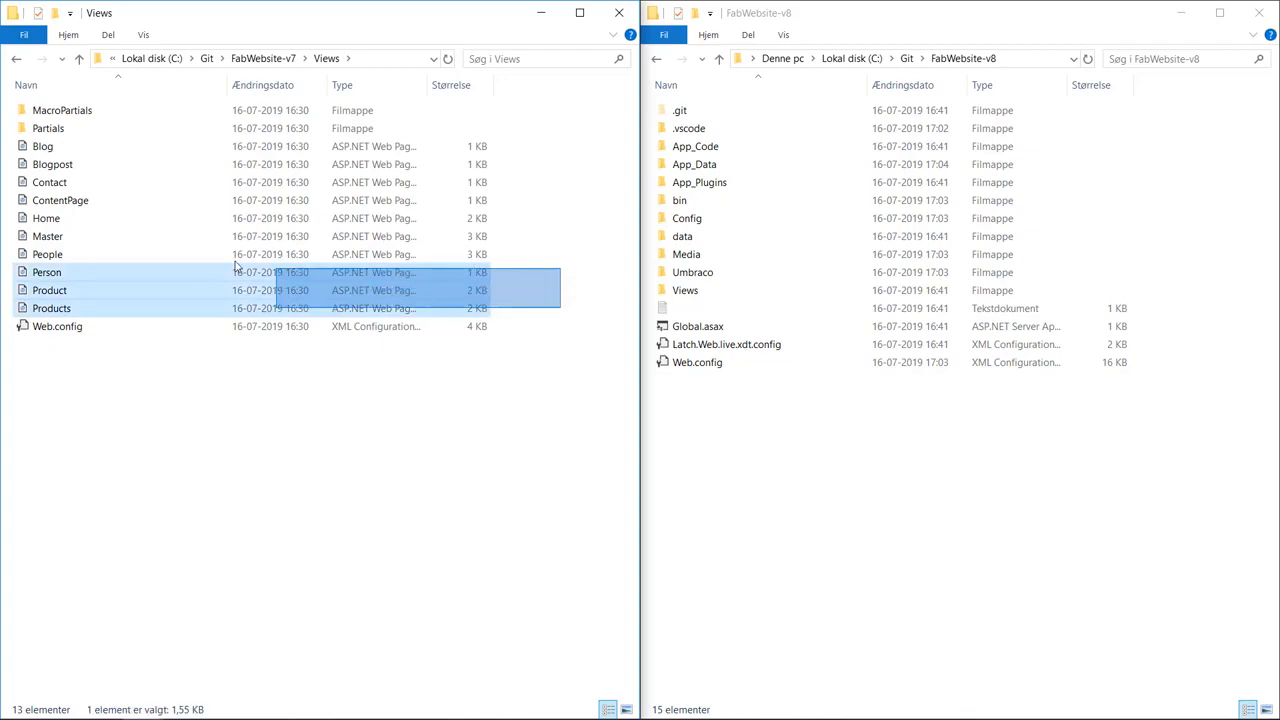
pyautogui.click(43, 146)
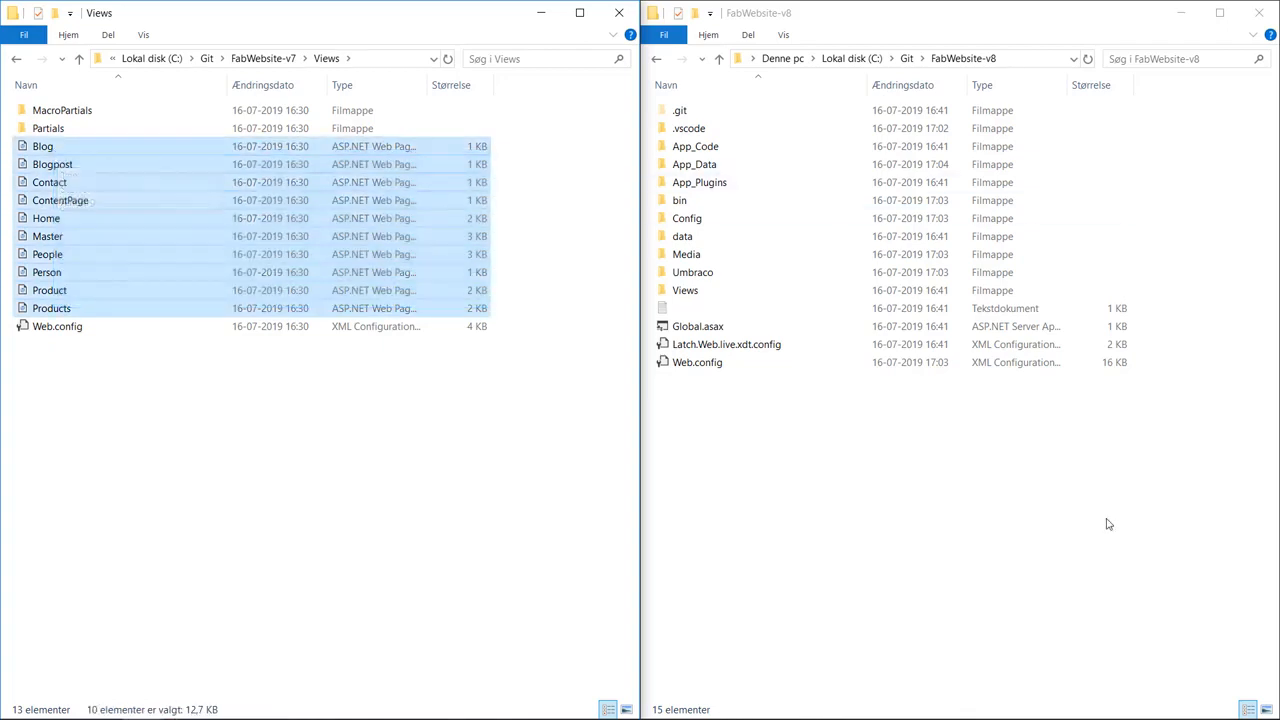
pyautogui.doubleClick(685, 290)
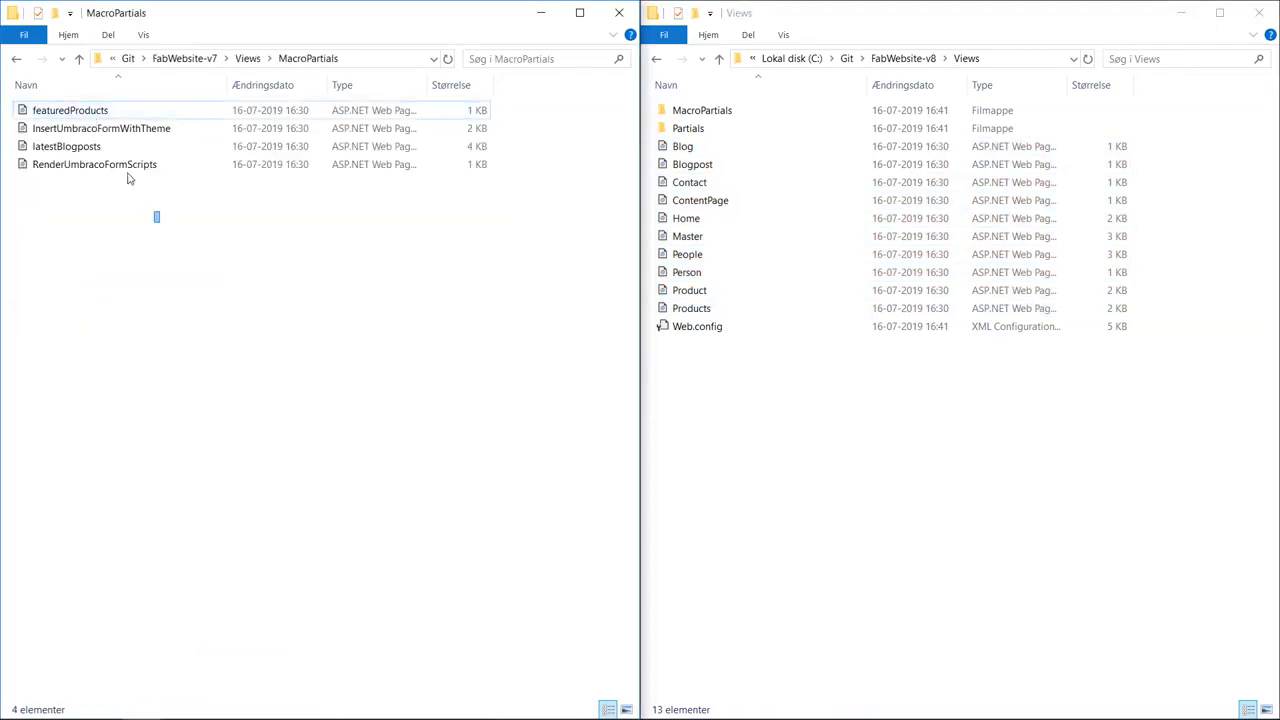
# Step: Copy all four v7 macro partials into v8 MacroPartials, replacing existing files, then go back up
pyautogui.press('ctrl+a')
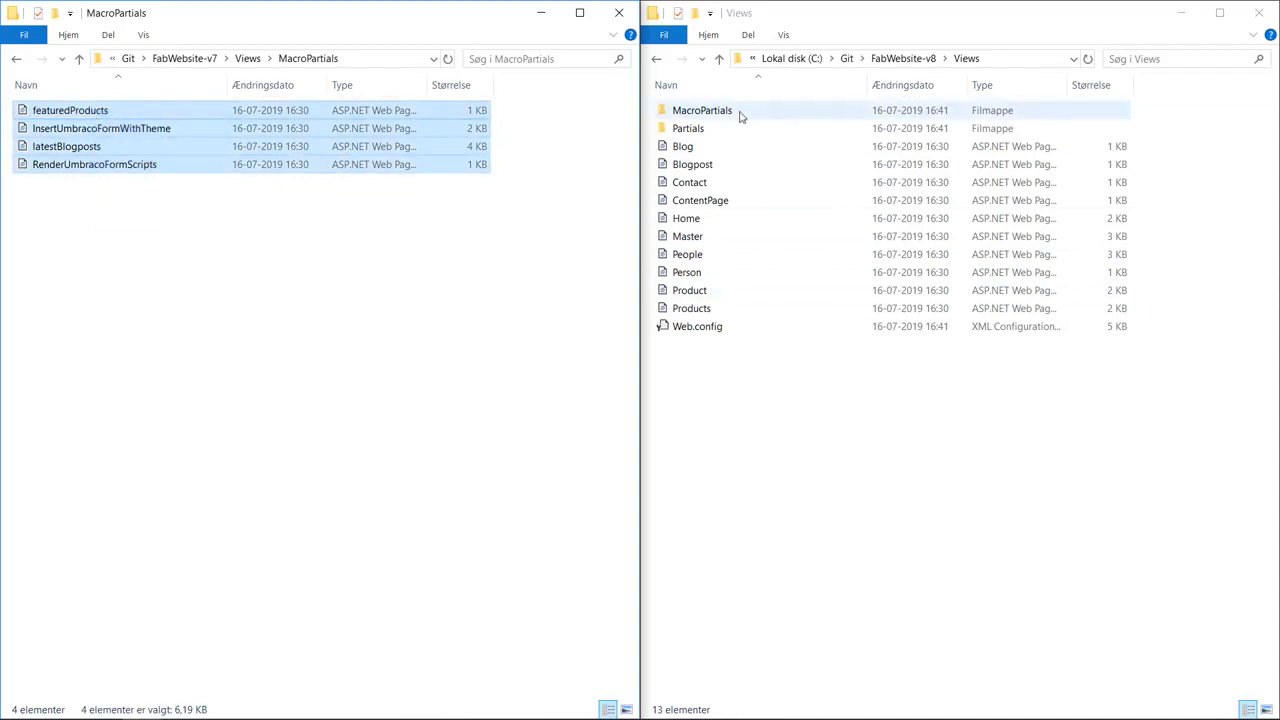
pyautogui.doubleClick(701, 110)
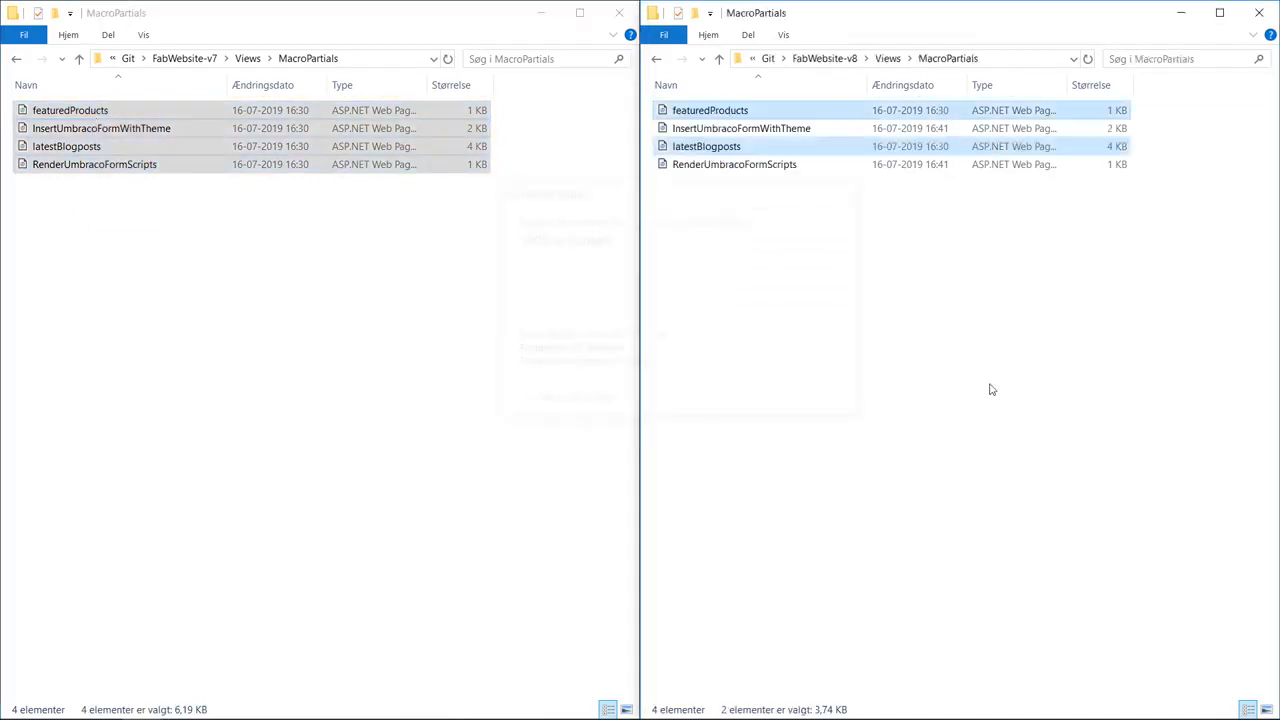
pyautogui.click(993, 388)
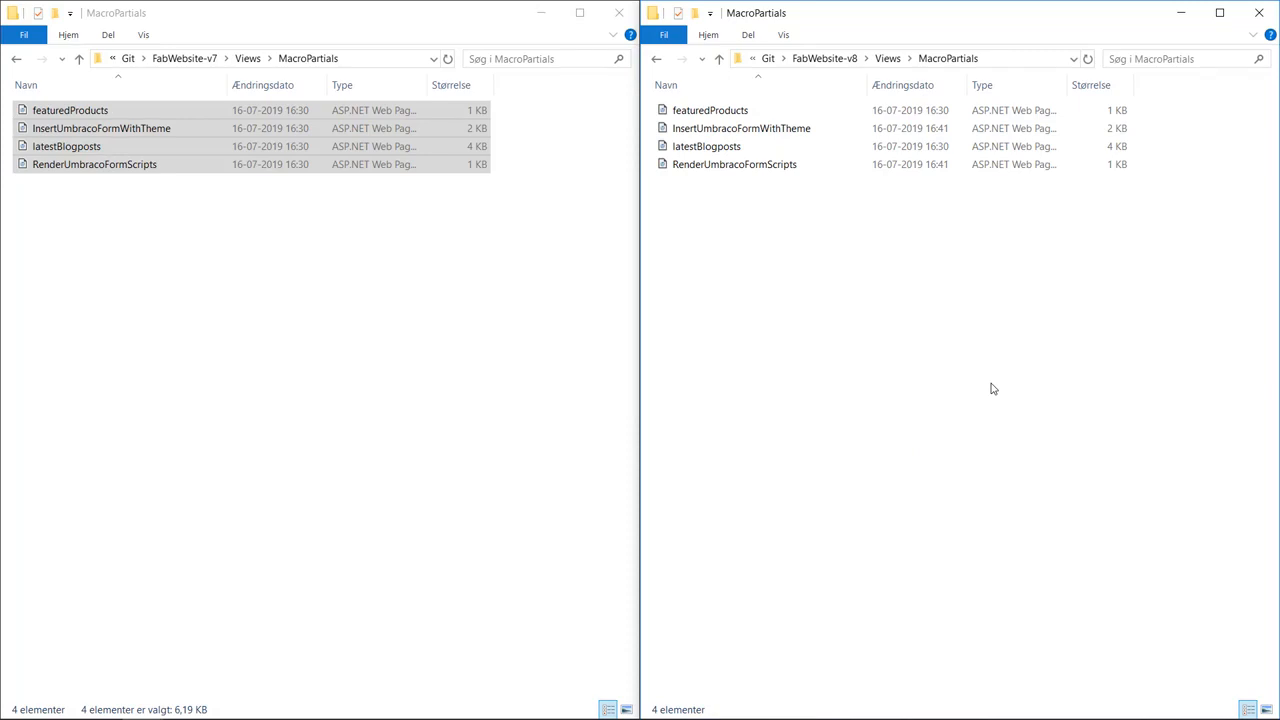
pyautogui.click(306, 253)
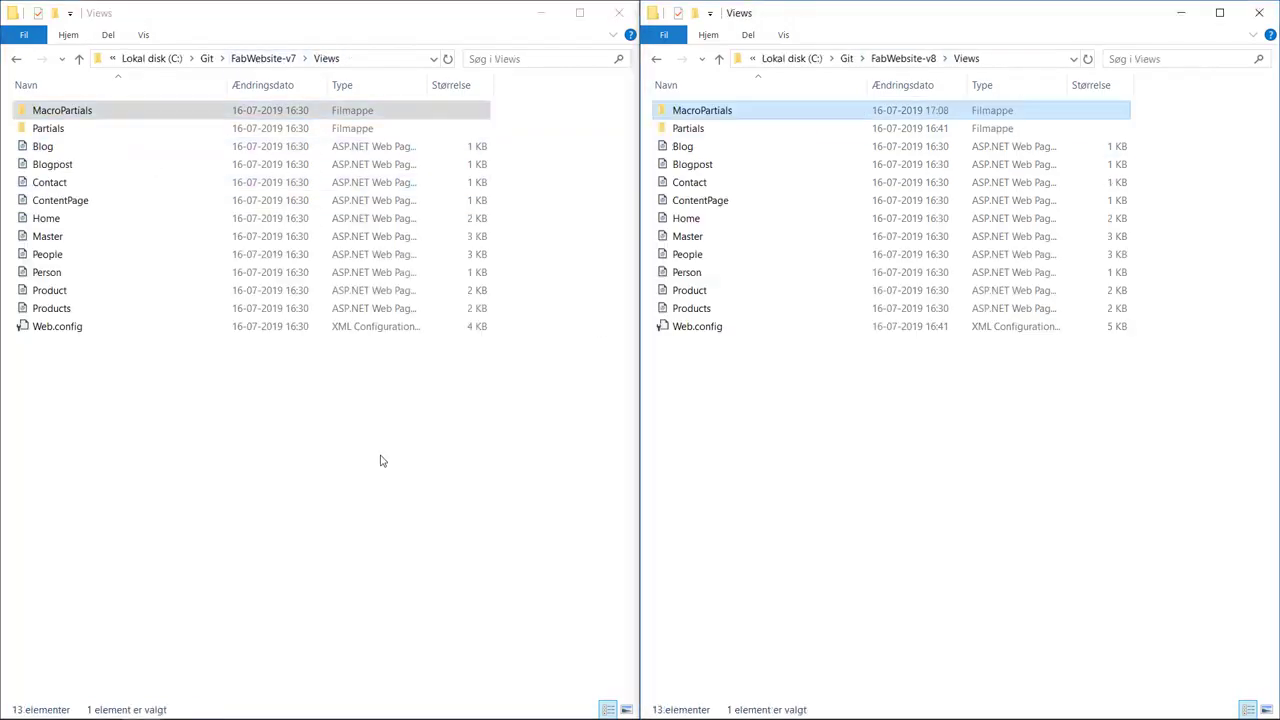
pyautogui.click(718, 58)
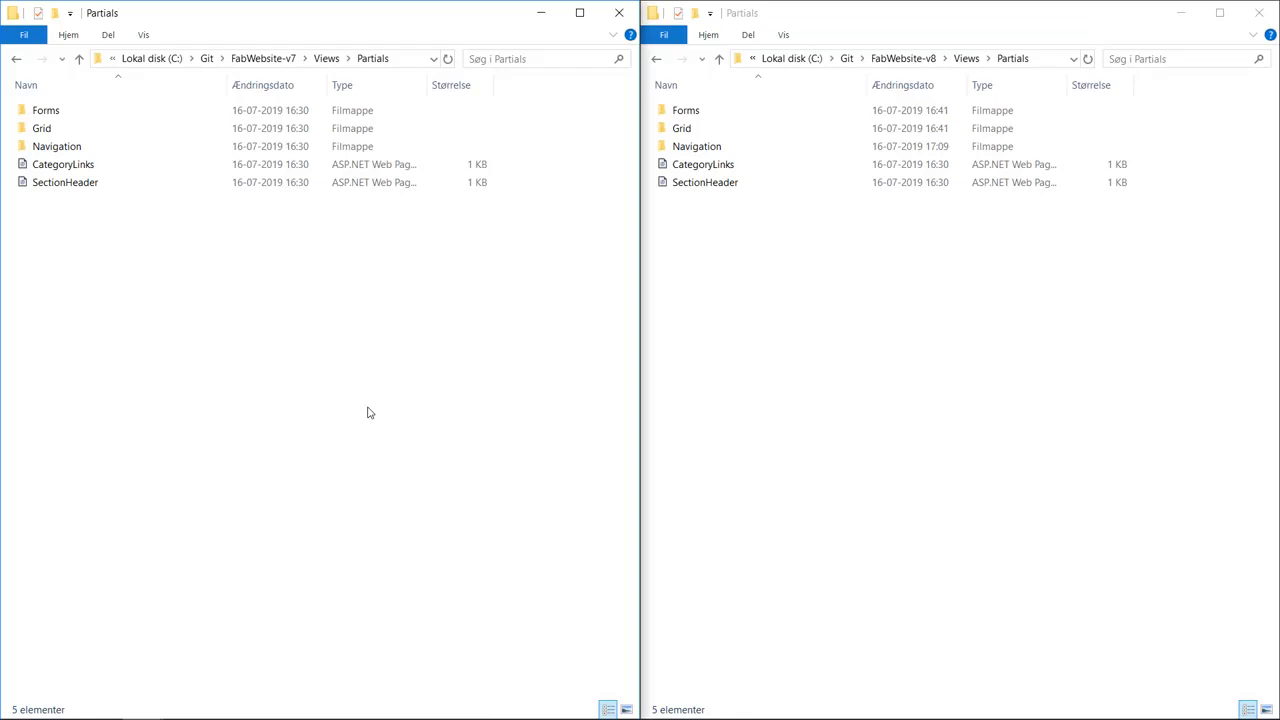
pyautogui.moveTo(398, 409)
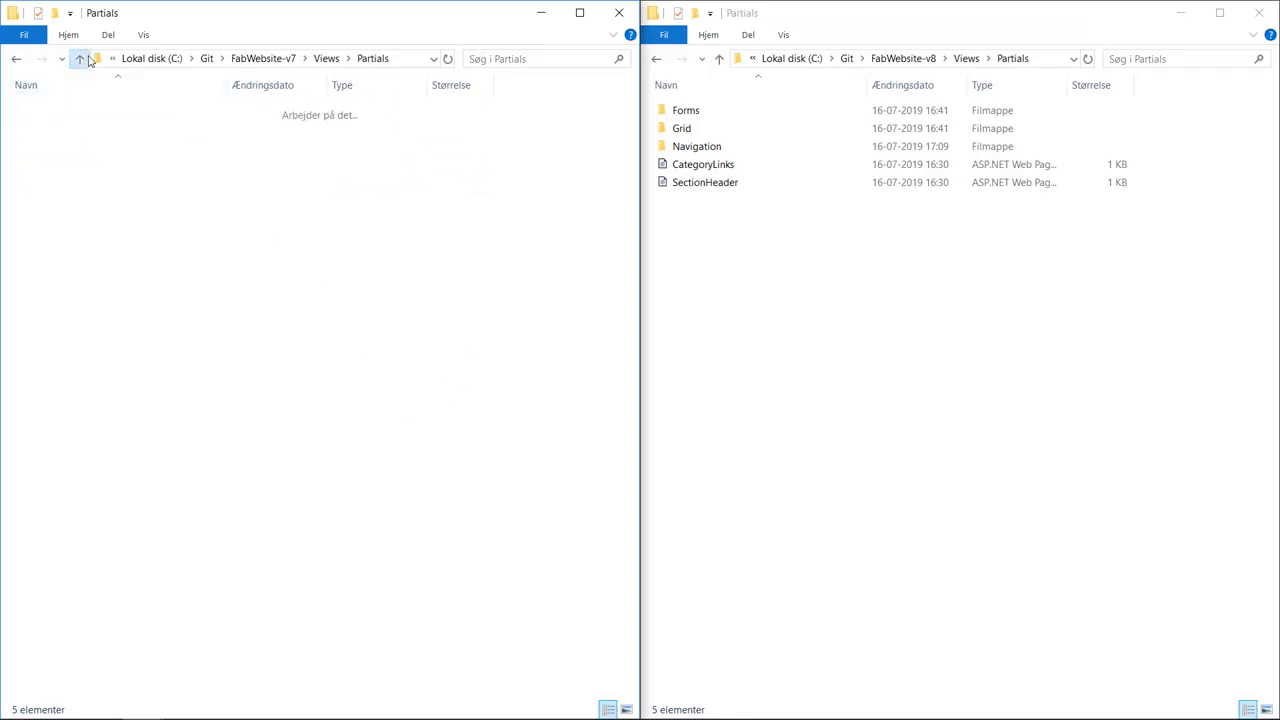
# Step: Copy the v7 Media, css and scripts folders into the FabWebsite-v8 root folder
pyautogui.click(79, 58)
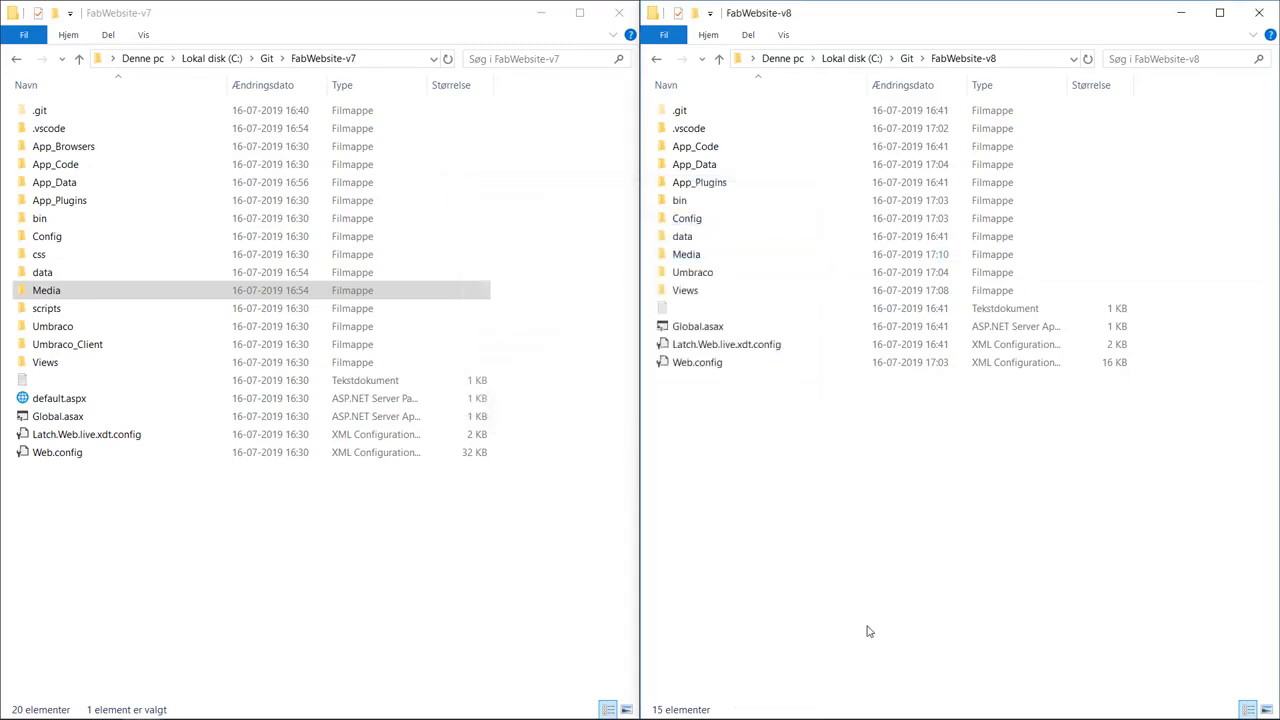
pyautogui.click(67, 344)
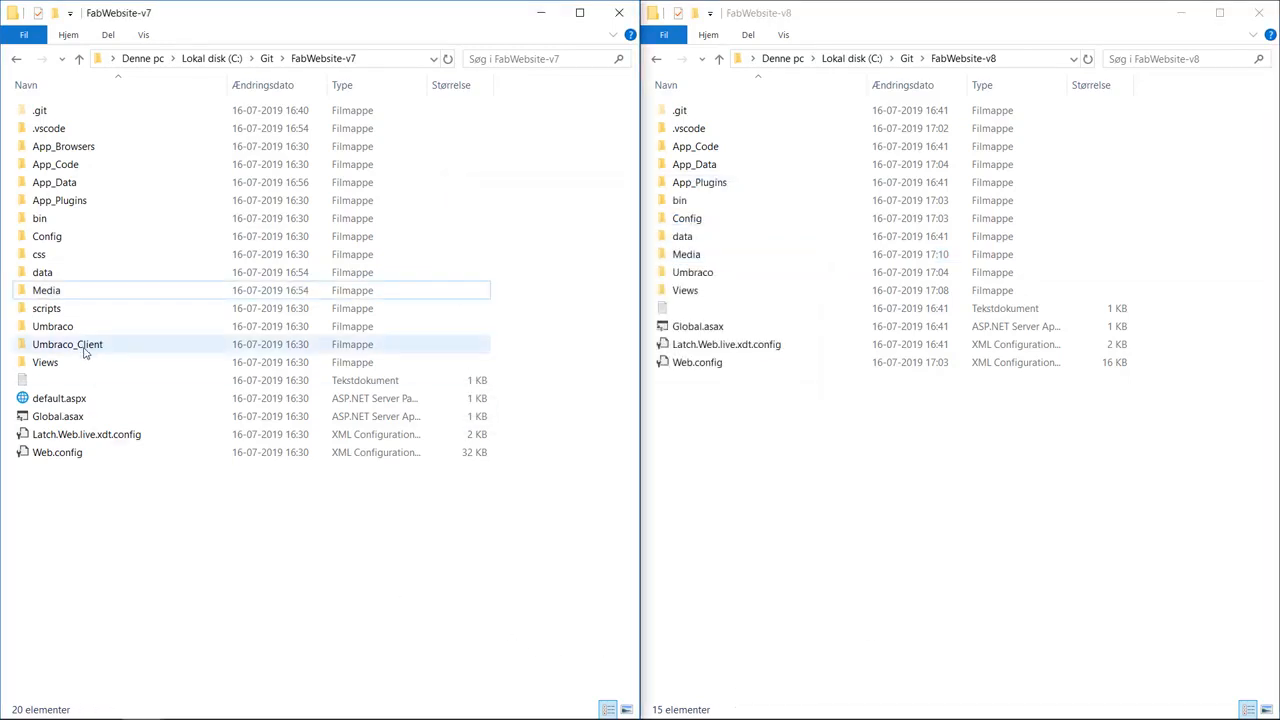
pyautogui.click(39, 254)
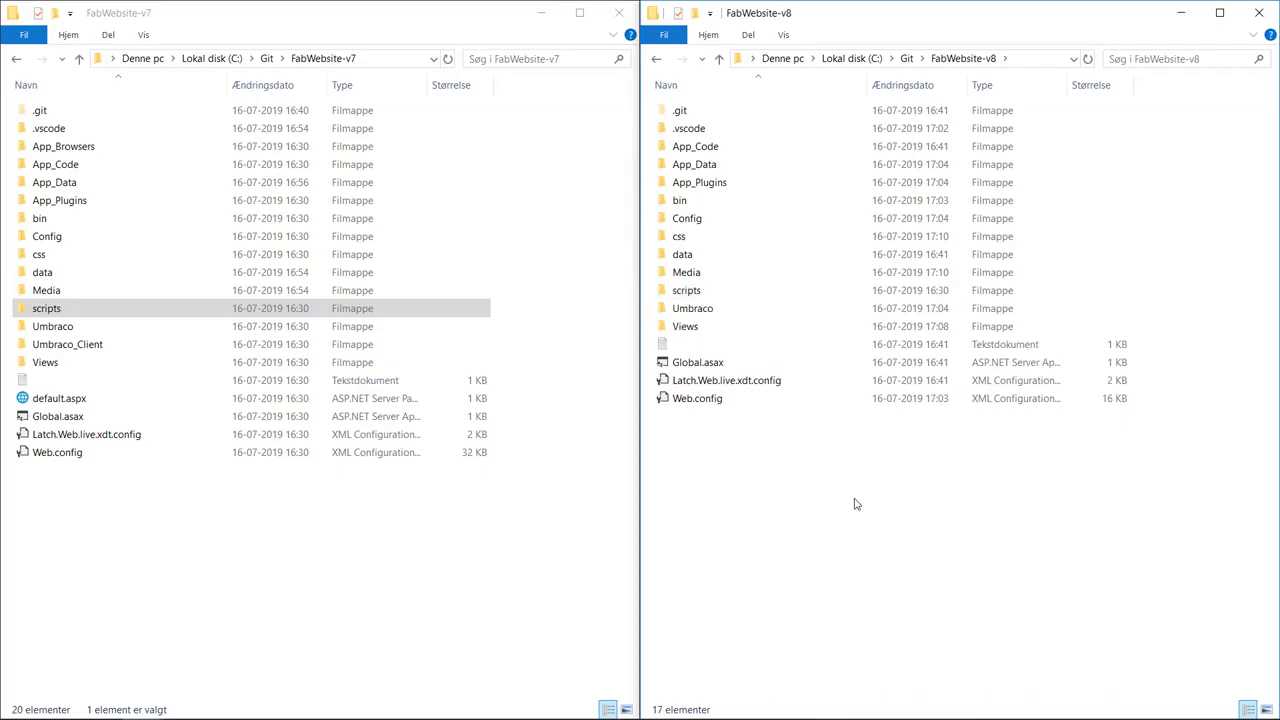
pyautogui.click(342, 568)
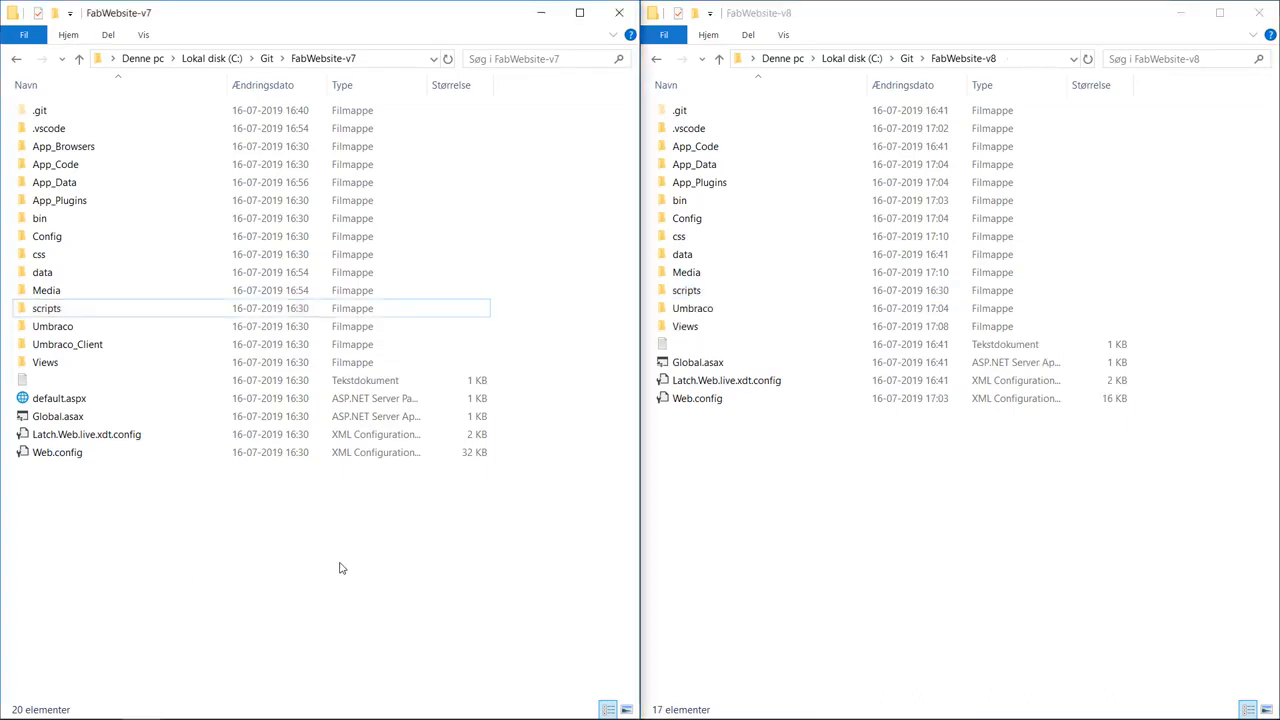
pyautogui.moveTo(407, 551)
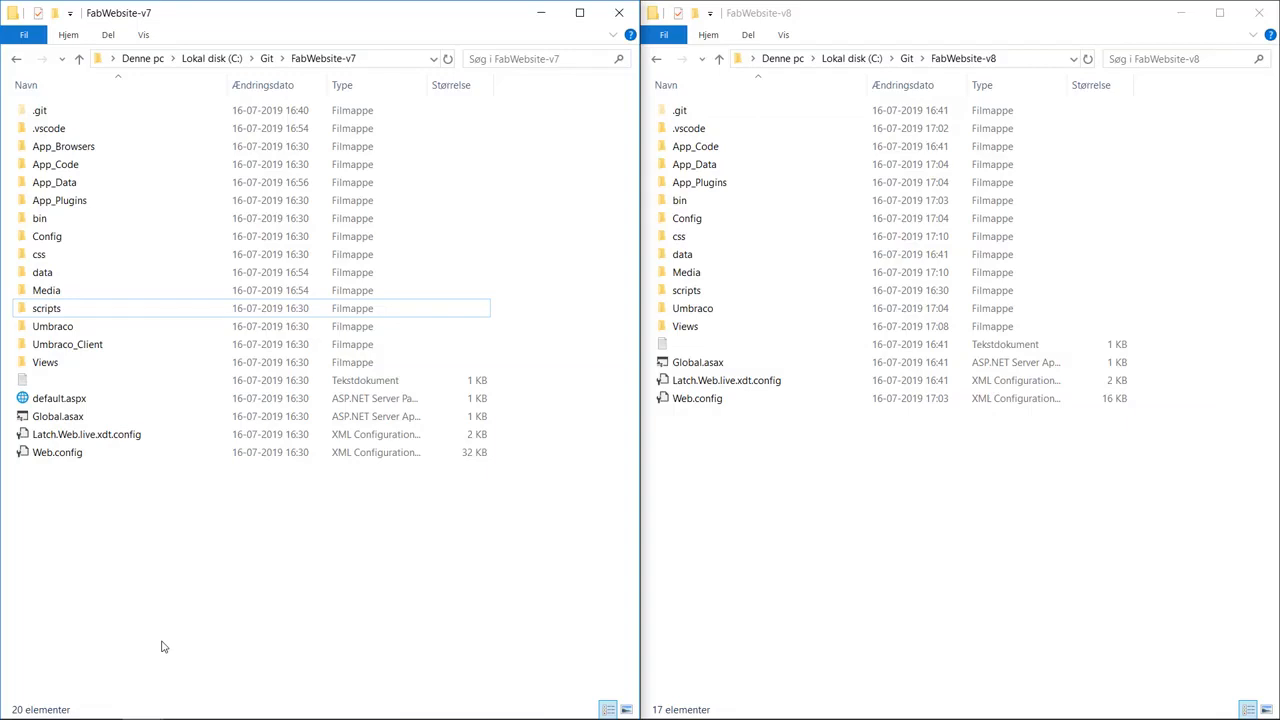
pyautogui.moveTo(347, 590)
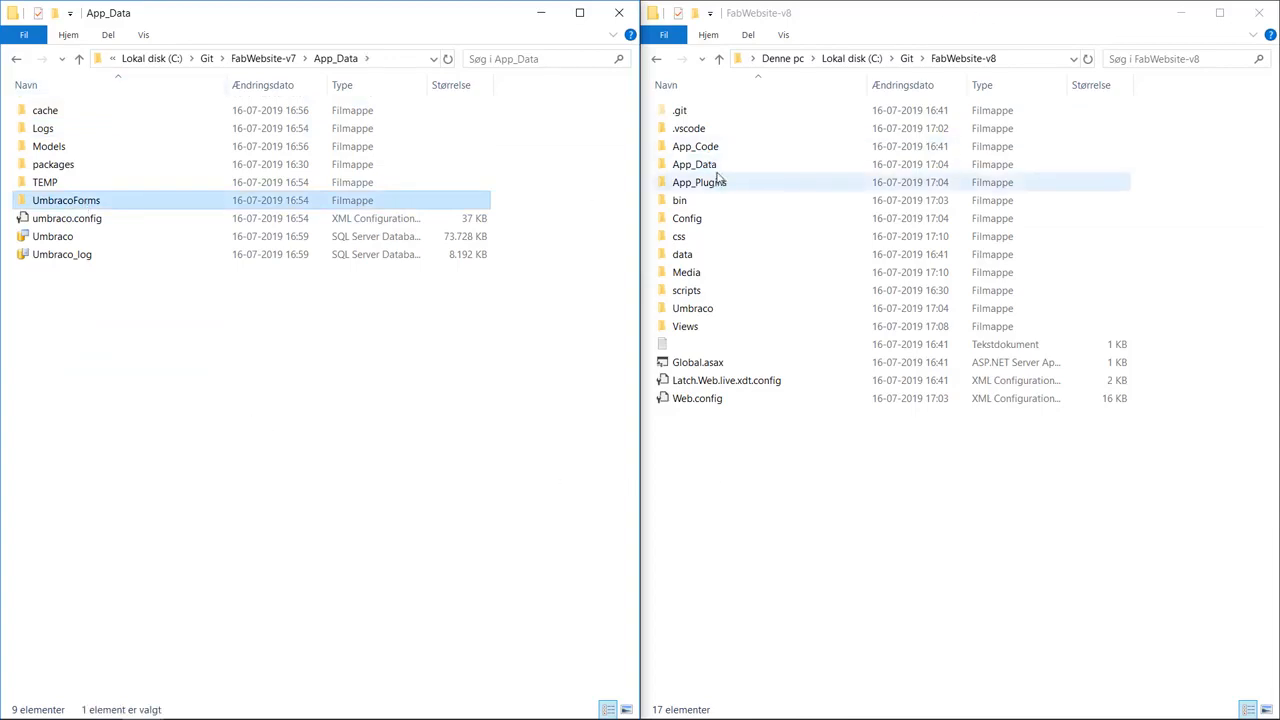
# Step: Open FabWebsite-v8's App_Data folder to inspect its contents
pyautogui.doubleClick(694, 164)
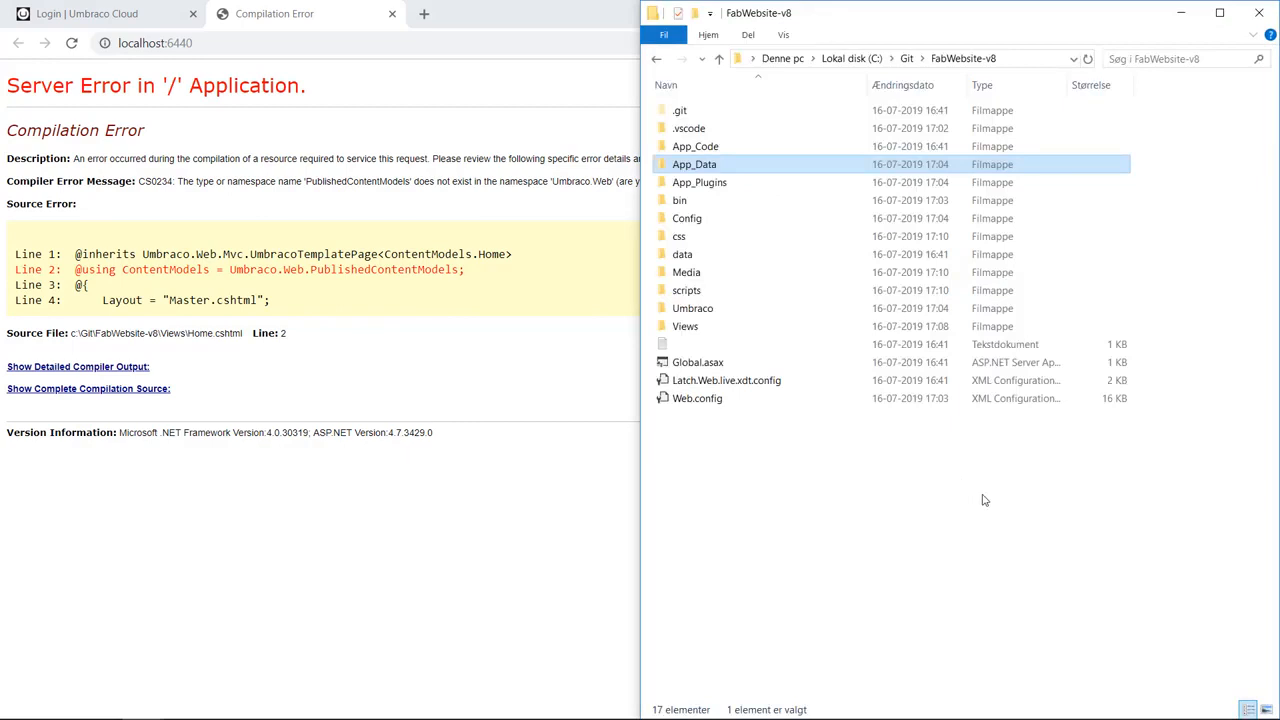
# Step: Open the FabWebsite-v8 data folder
pyautogui.doubleClick(682, 254)
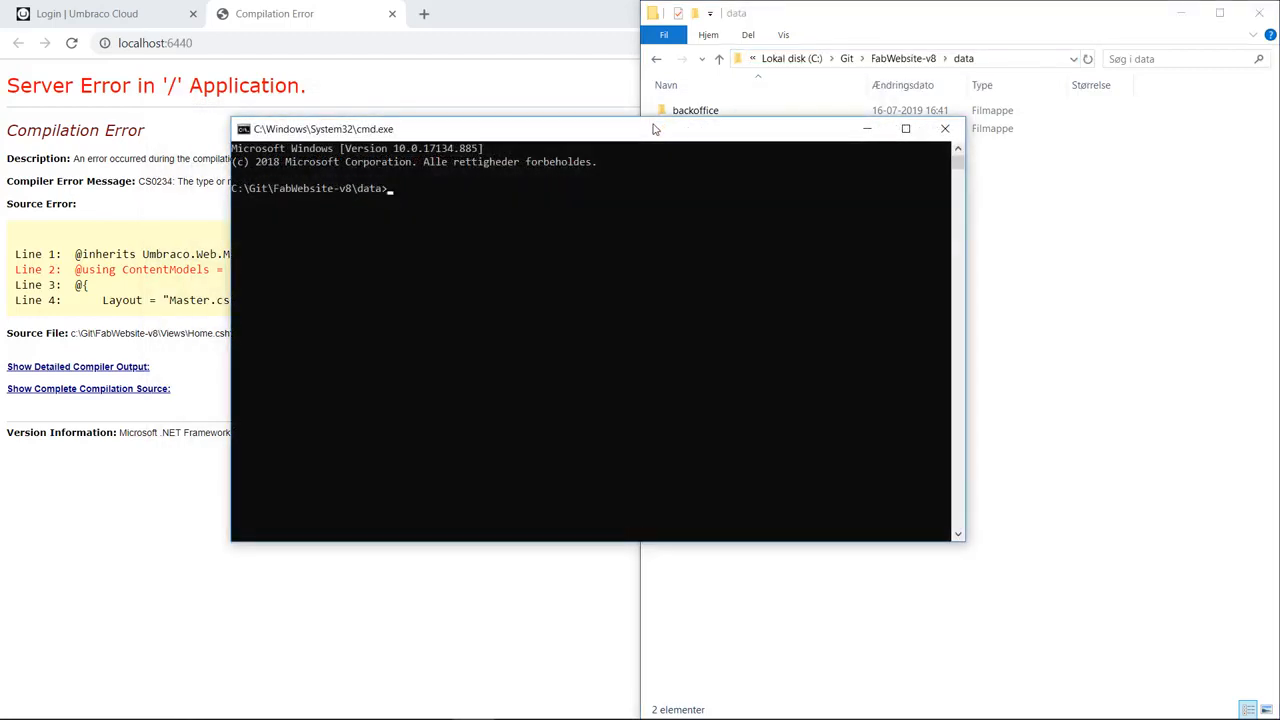
# Step: Run 'echo > deploy-export' in the data folder to create the export marker
pyautogui.write('echo')
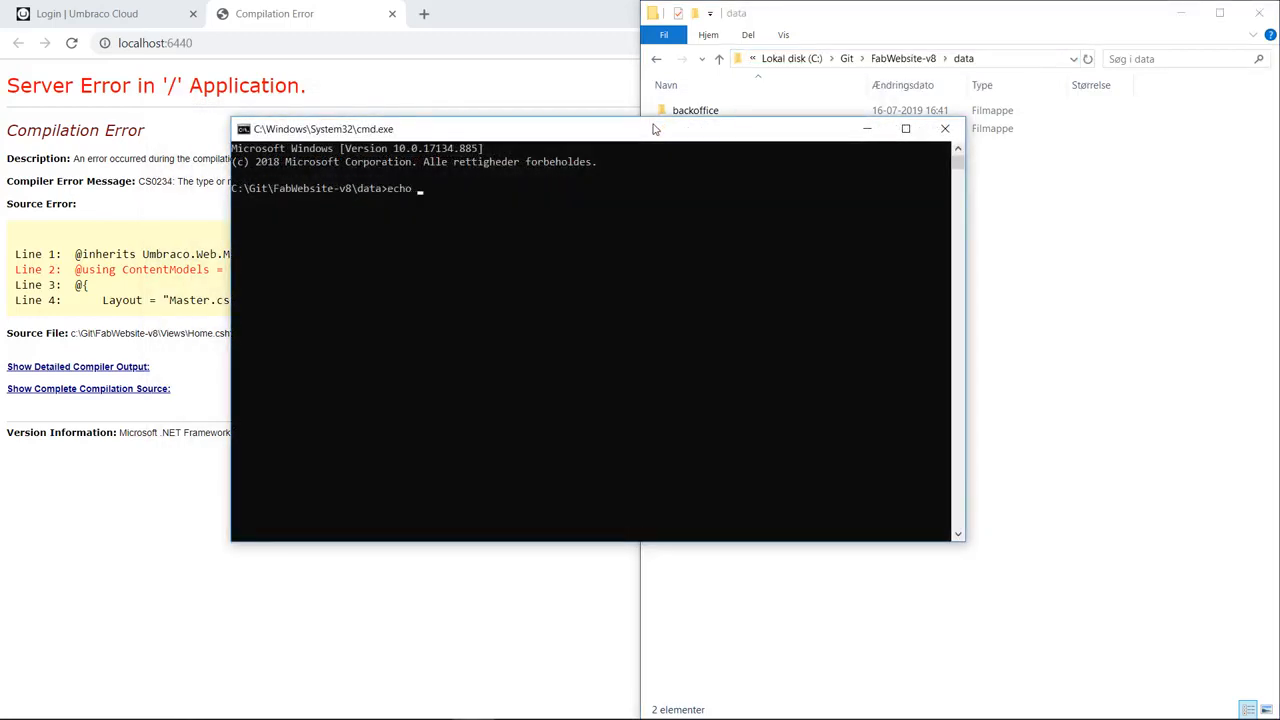
pyautogui.write('> deploy')
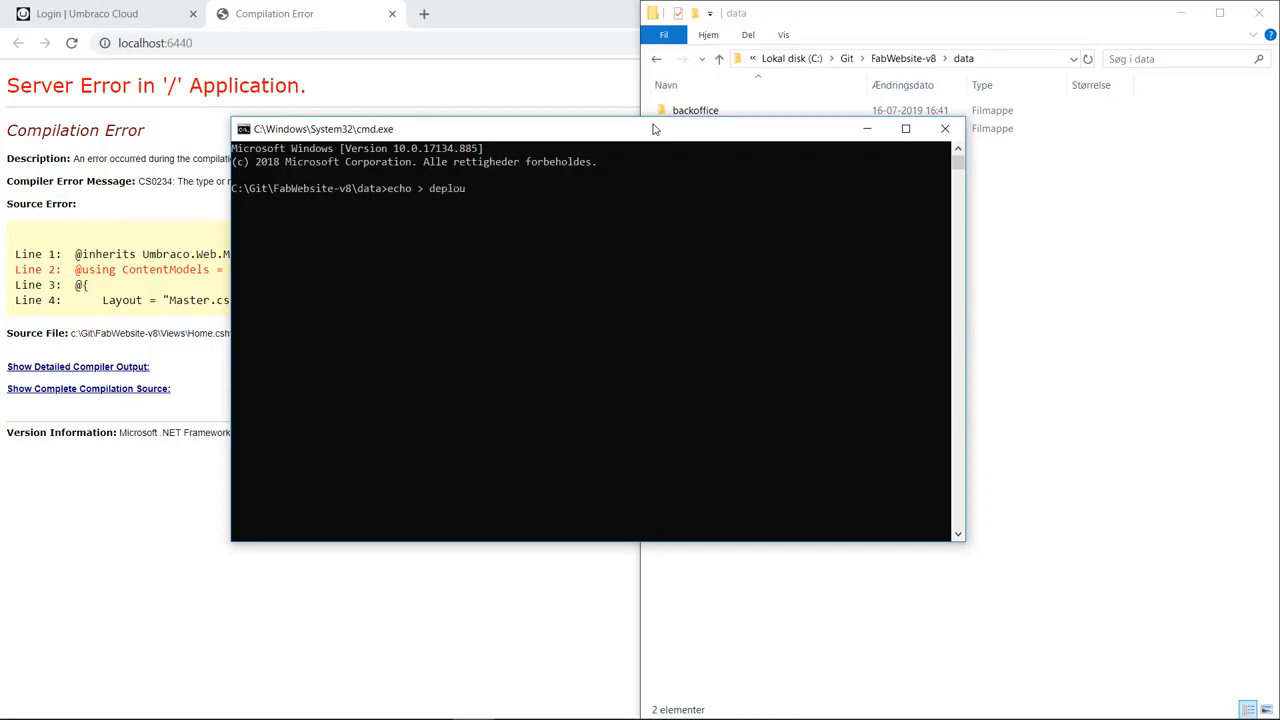
pyautogui.write('-ex')
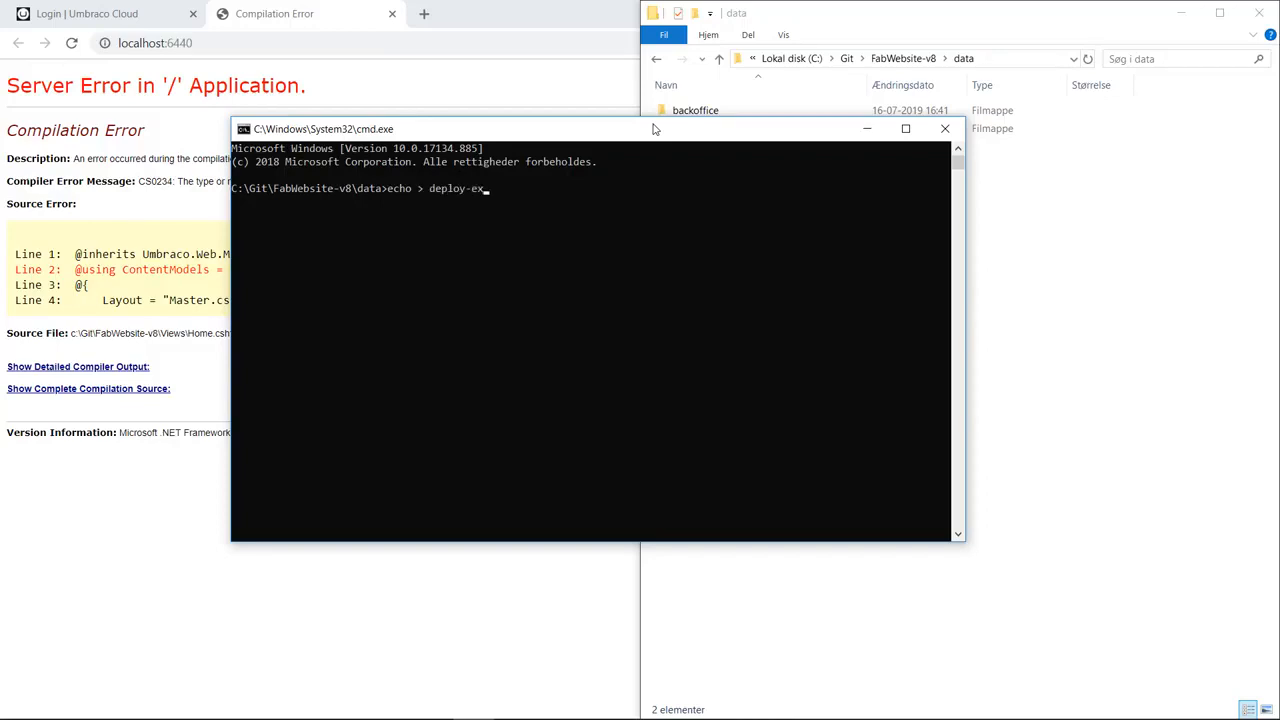
pyautogui.press('Return')
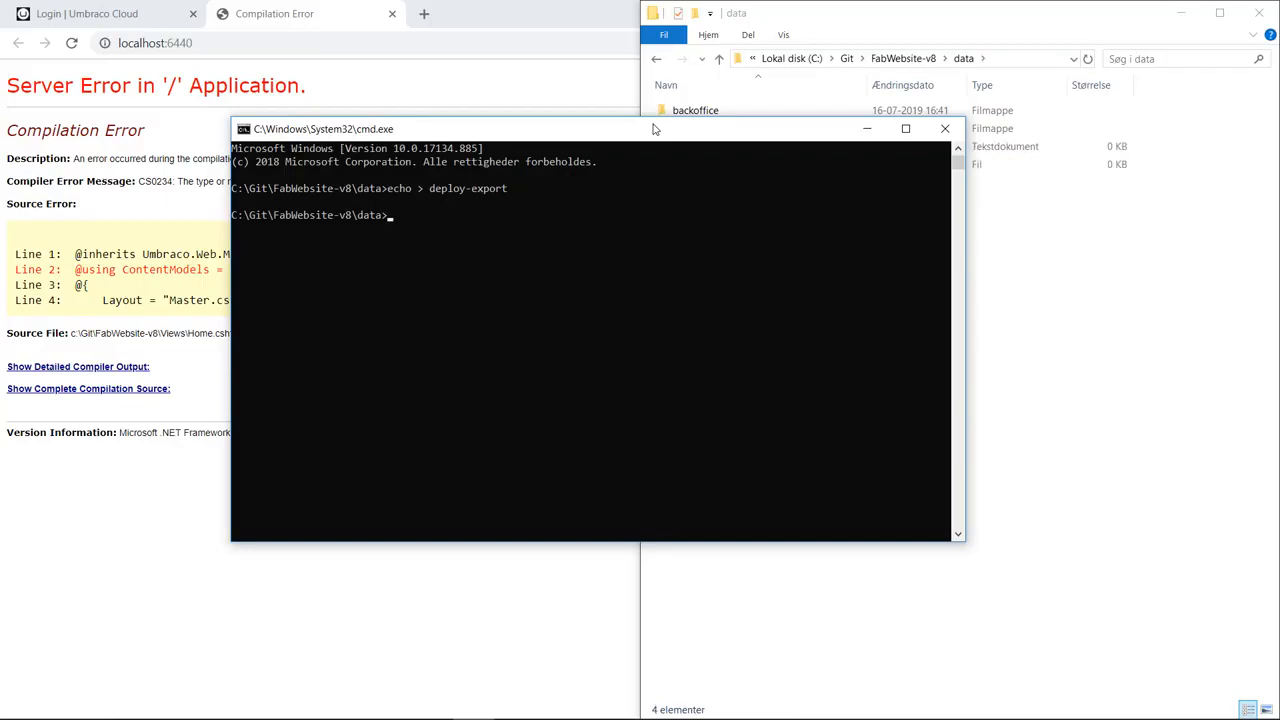
pyautogui.moveTo(756, 533)
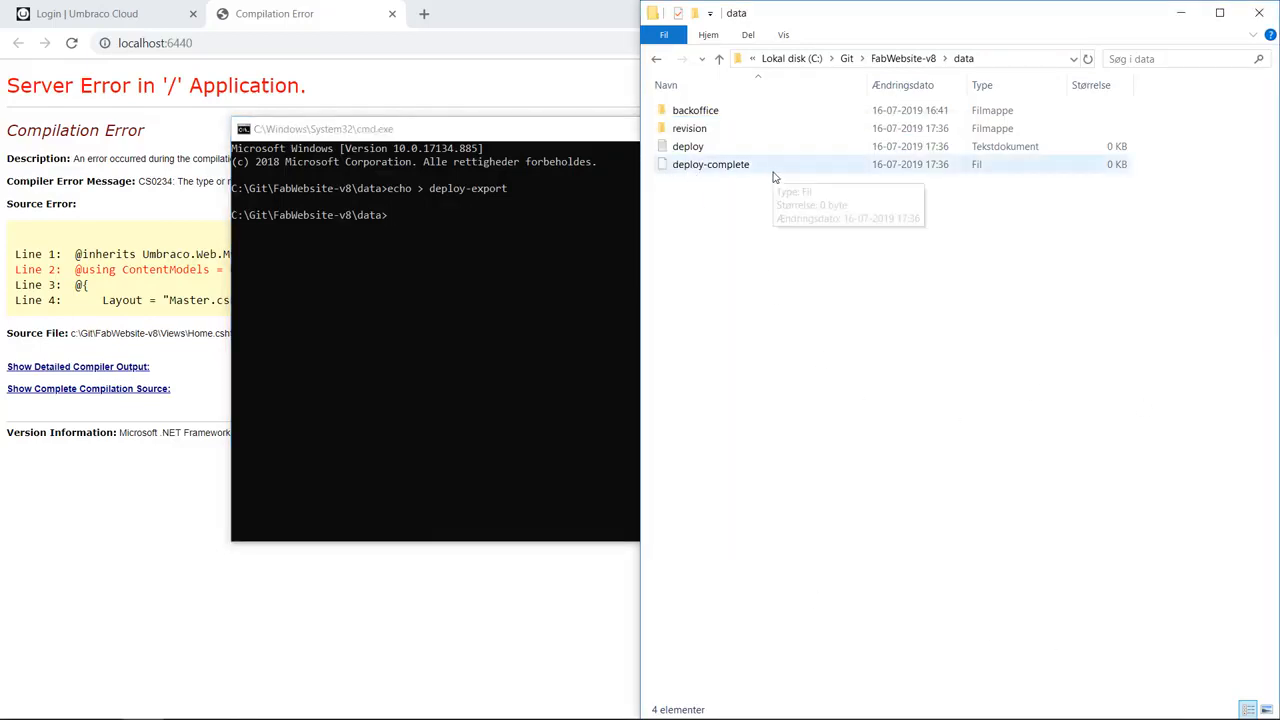
pyautogui.moveTo(776, 215)
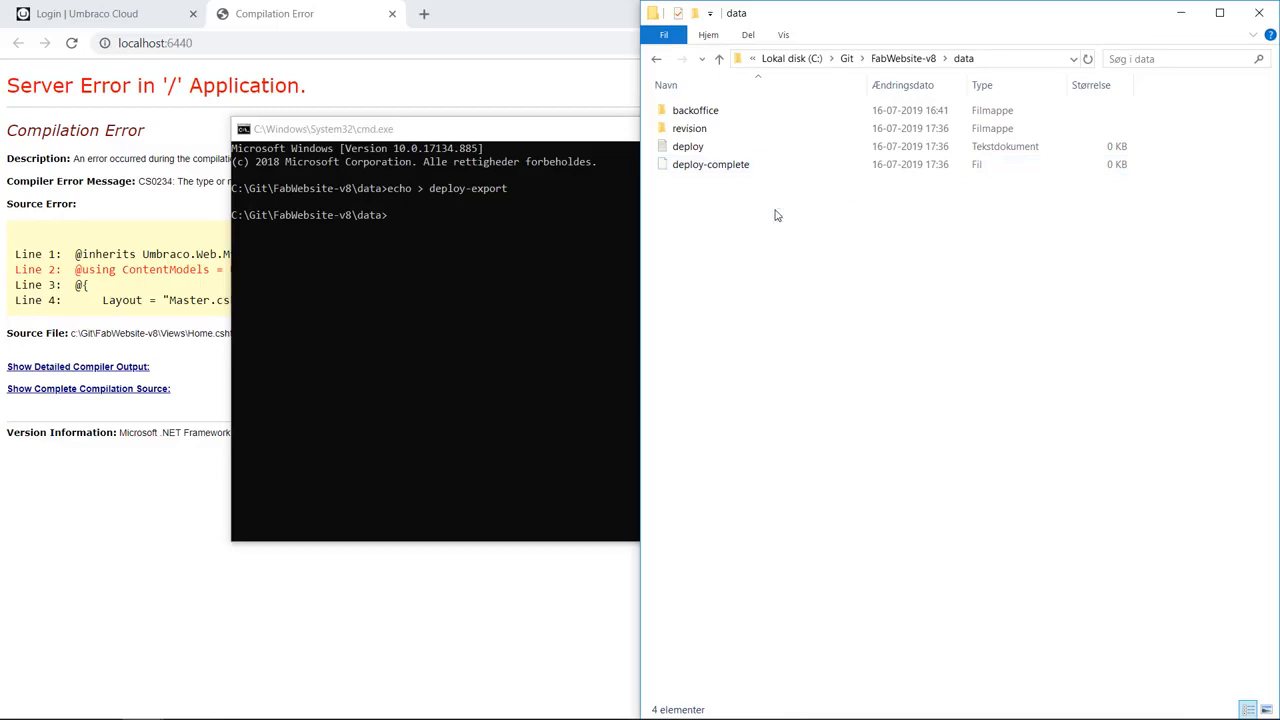
pyautogui.moveTo(511, 143)
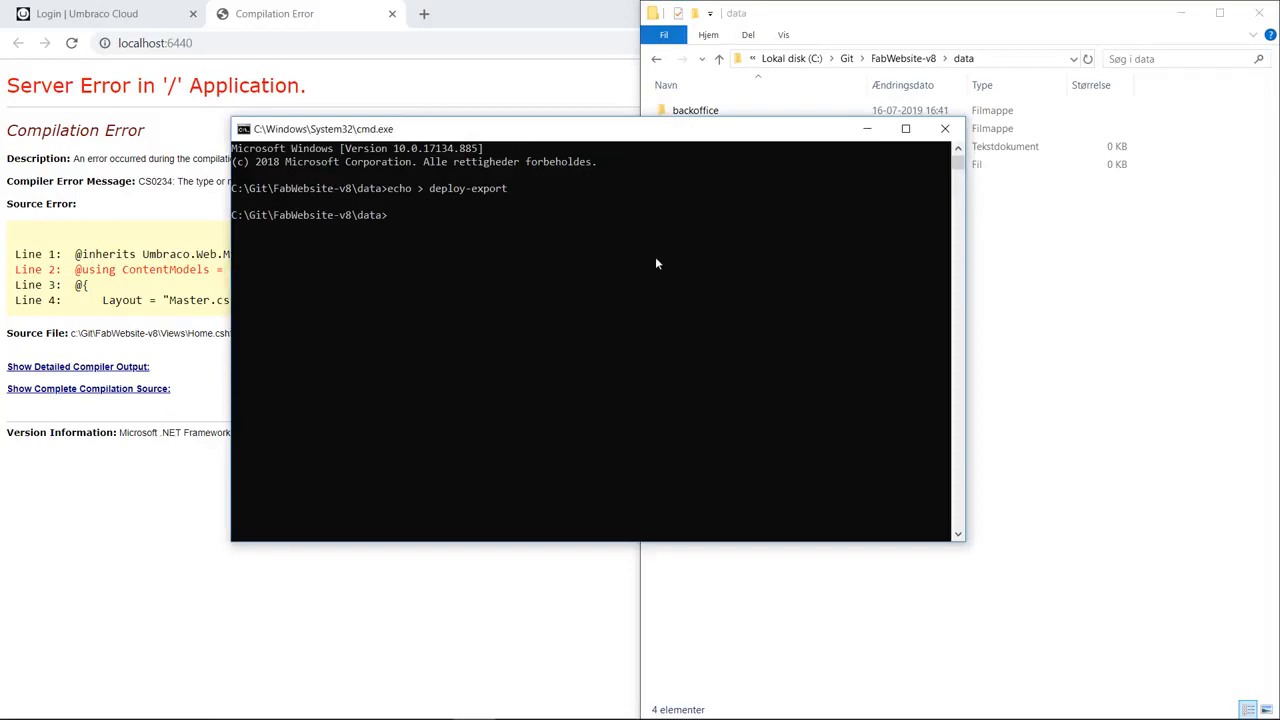
# Step: Run 'echo > deploy' to create the deploy marker and start deployment
pyautogui.write('ec')
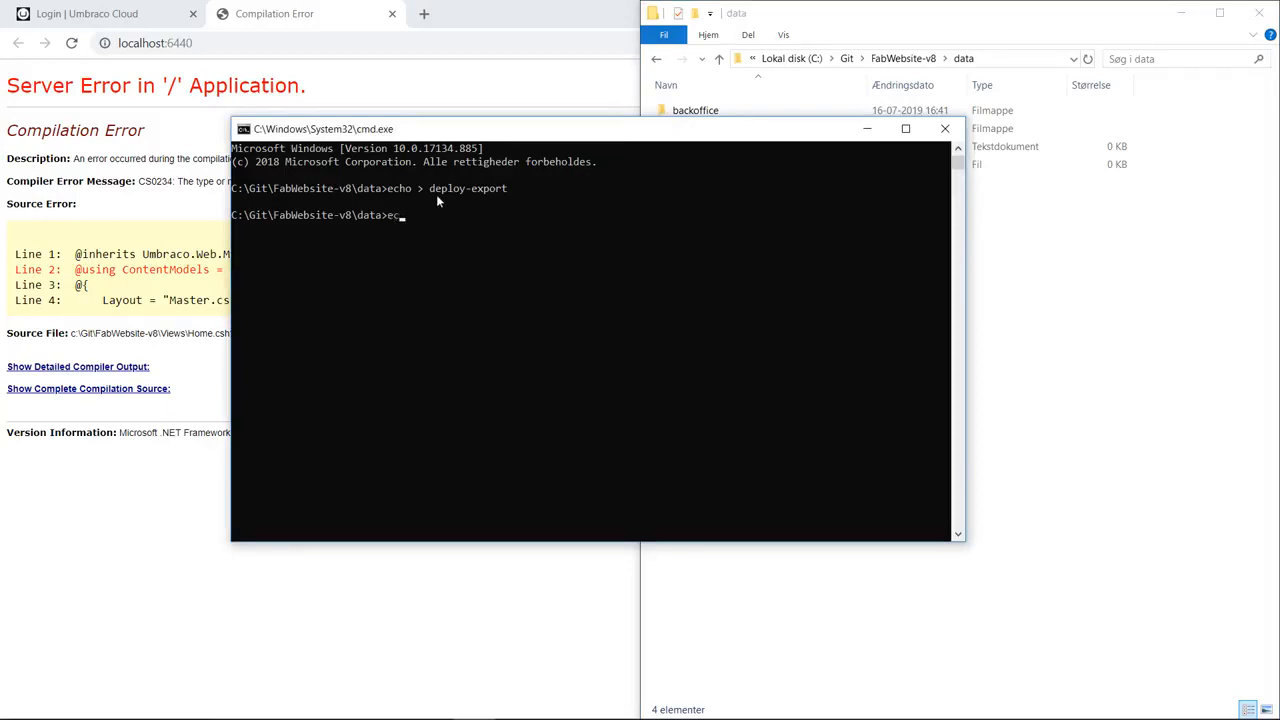
pyautogui.write('echo > deploy')
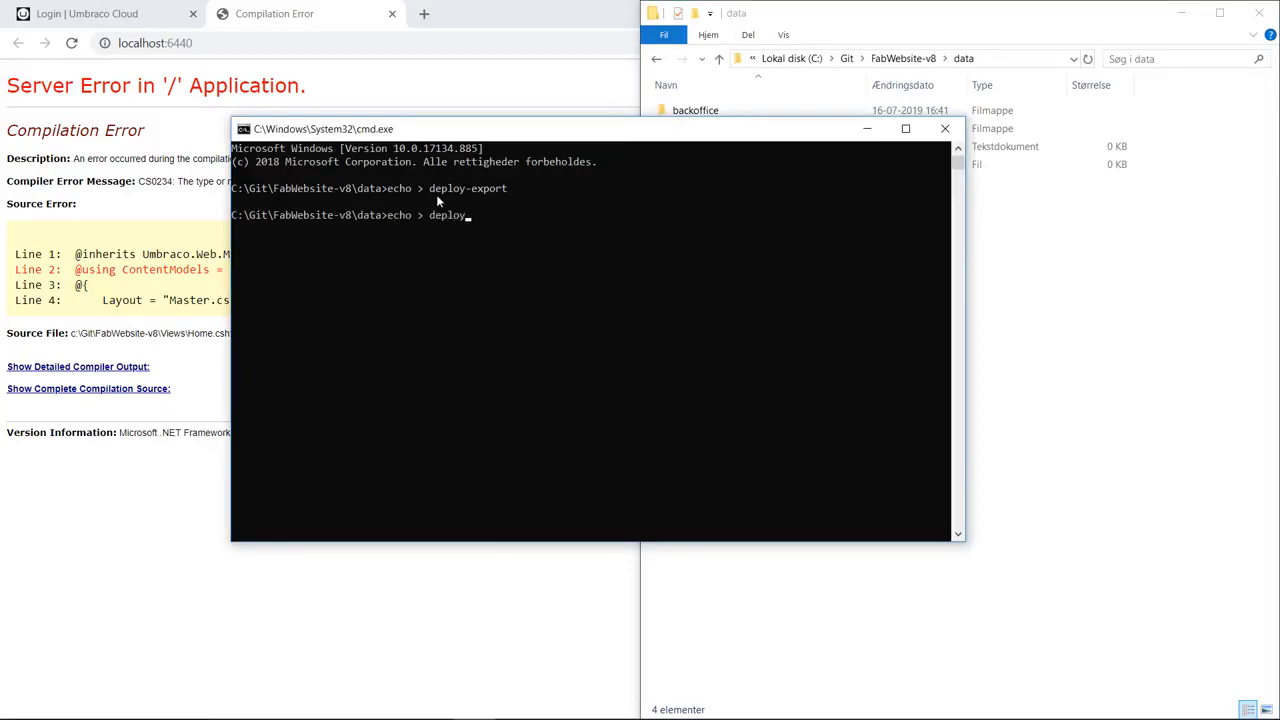
pyautogui.press('Return')
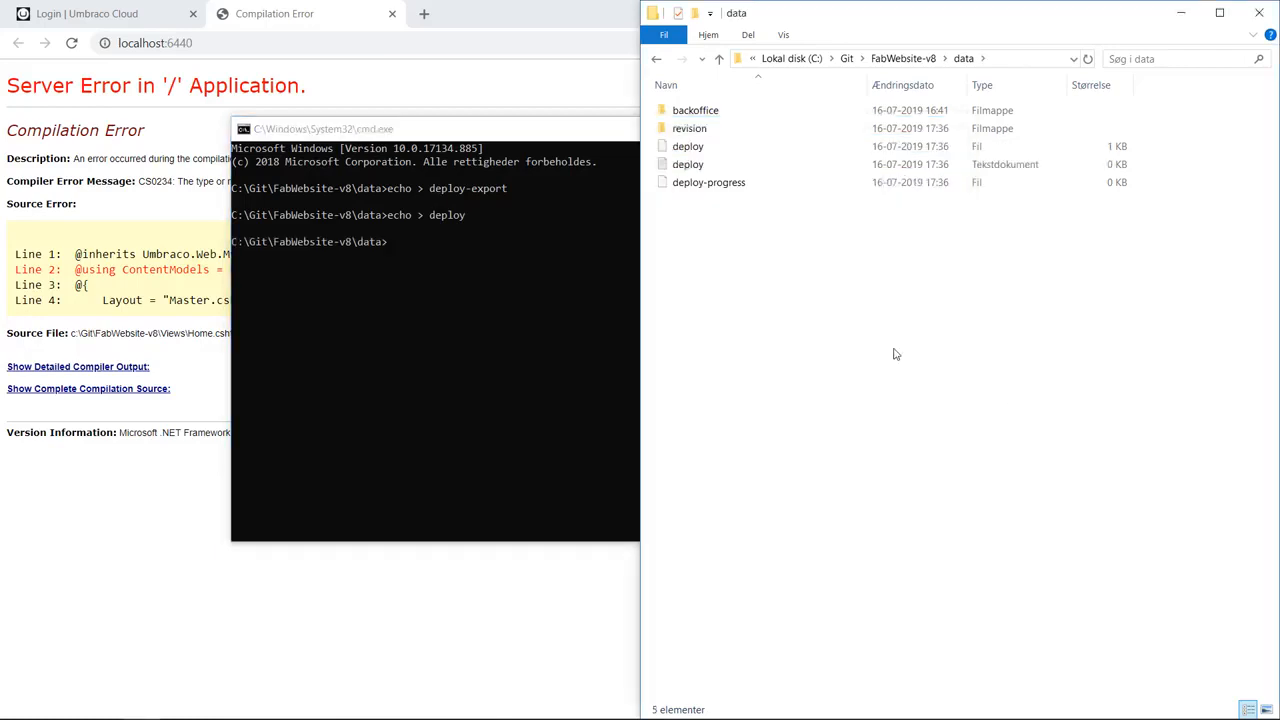
pyautogui.moveTo(760, 224)
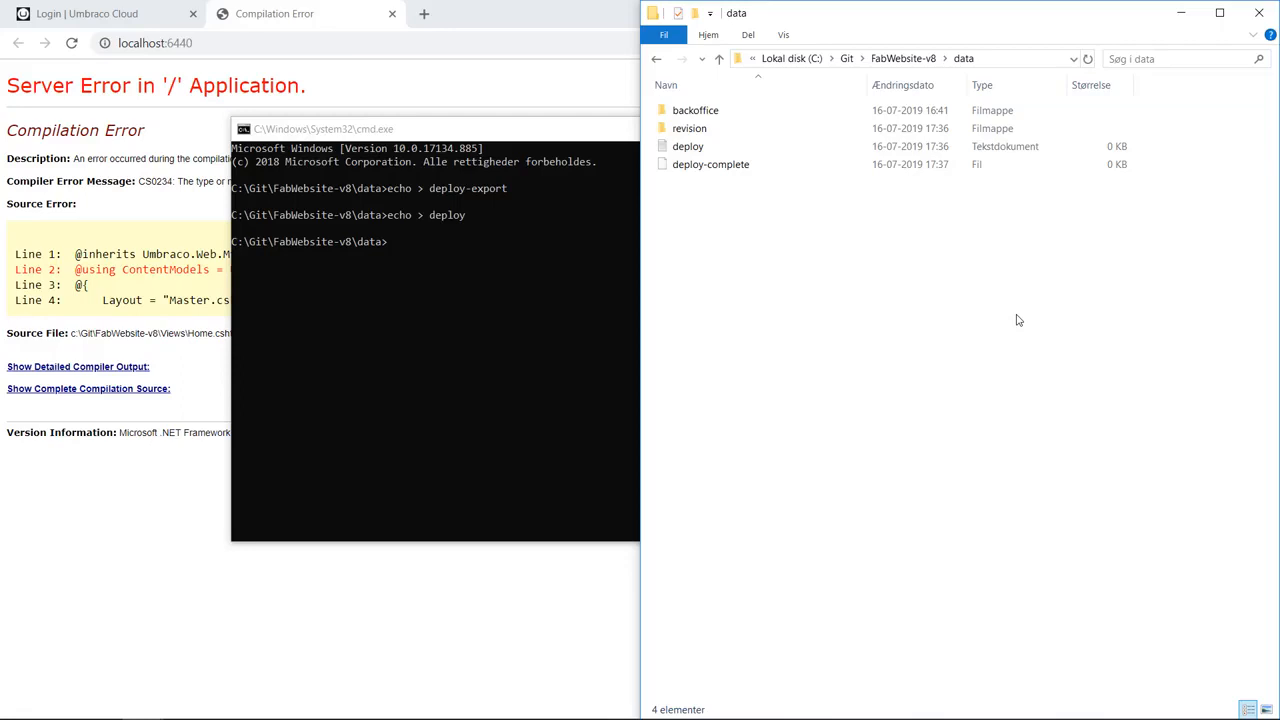
pyautogui.moveTo(673, 230)
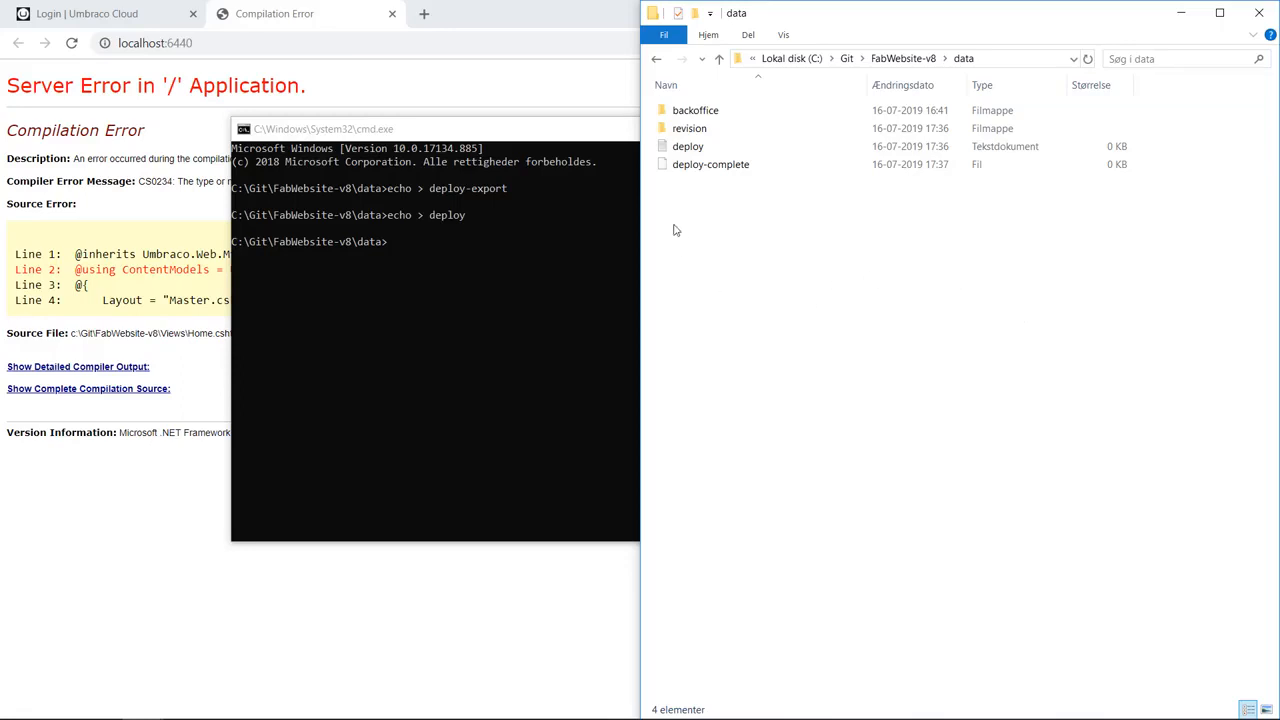
pyautogui.doubleClick(689, 128)
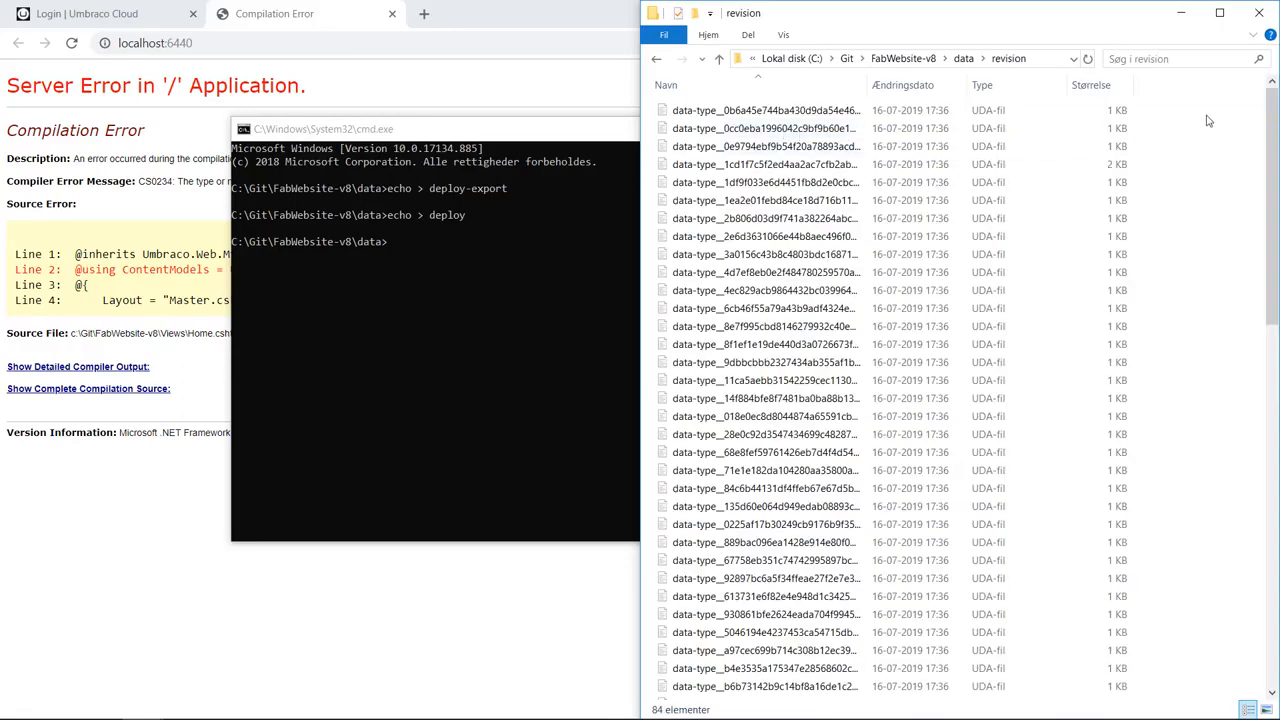
pyautogui.scroll(-3)
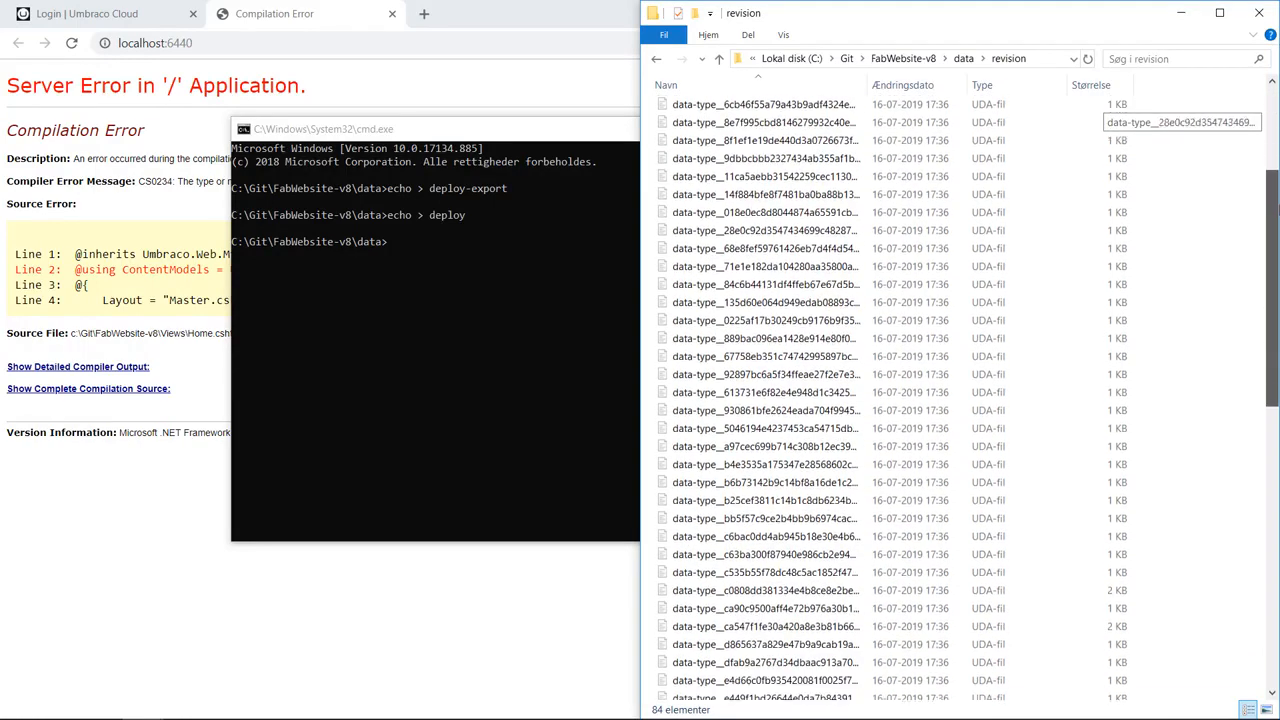
pyautogui.scroll(-3)
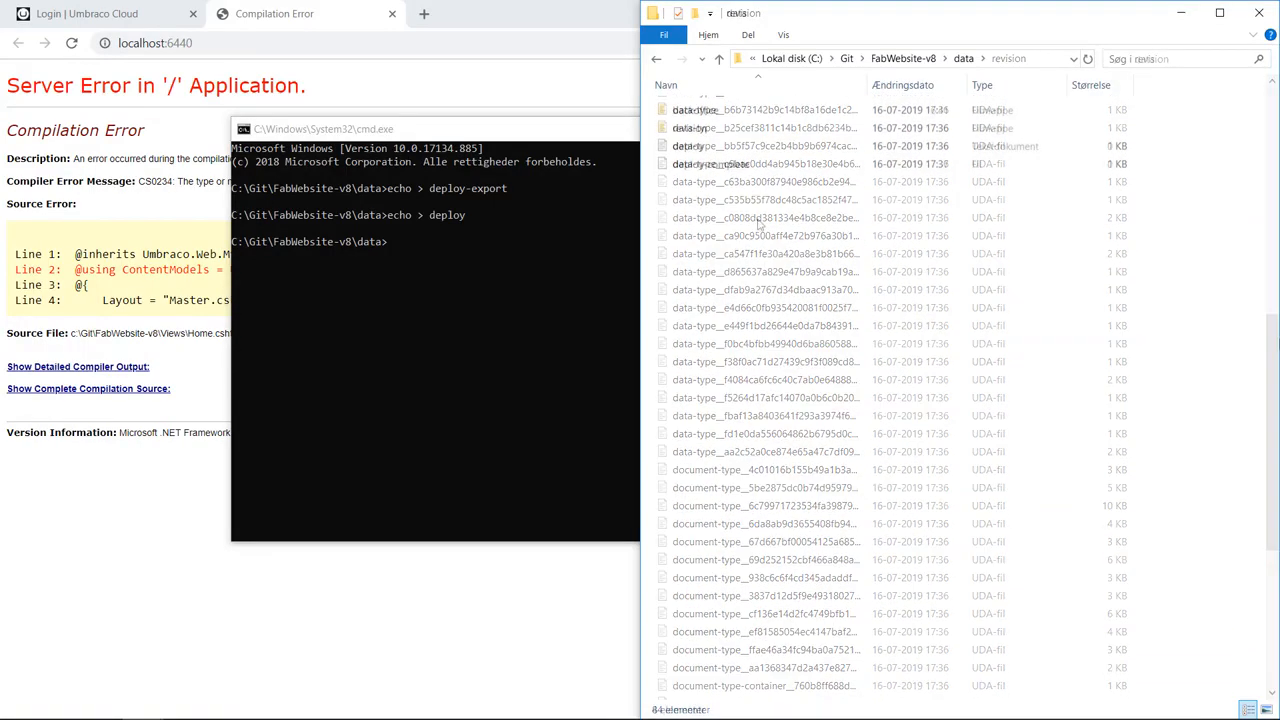
pyautogui.click(963, 58)
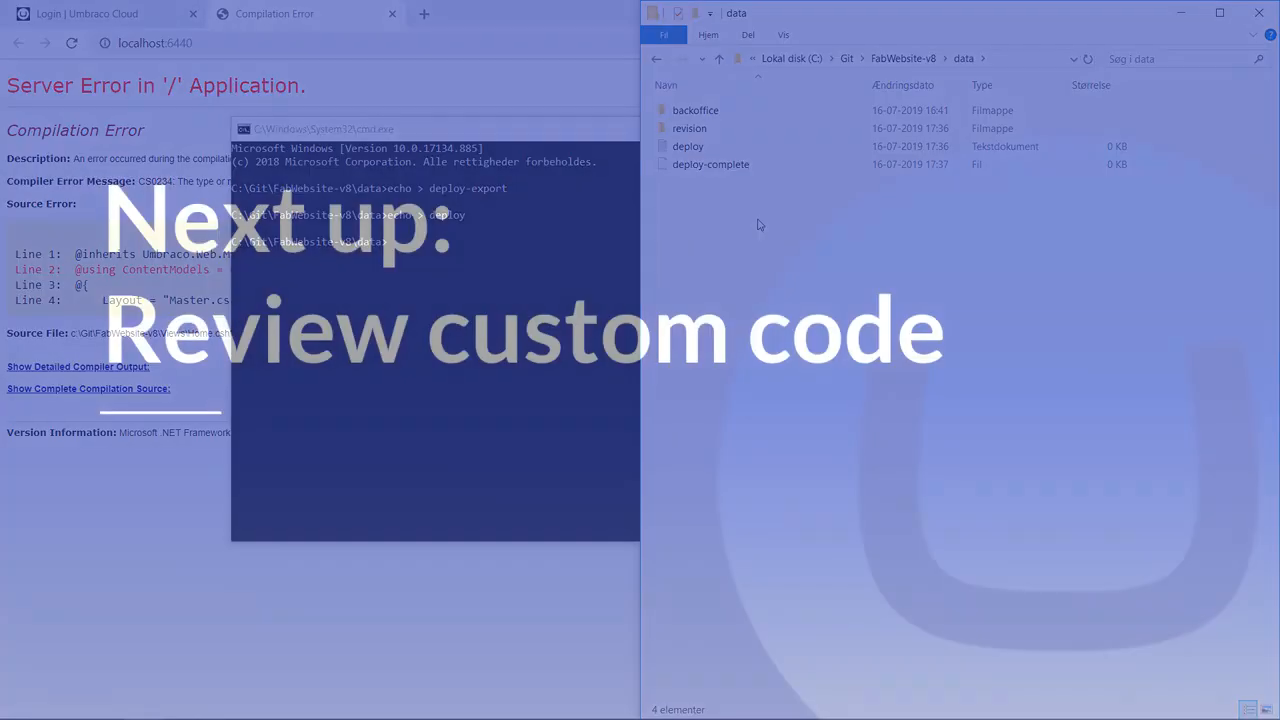